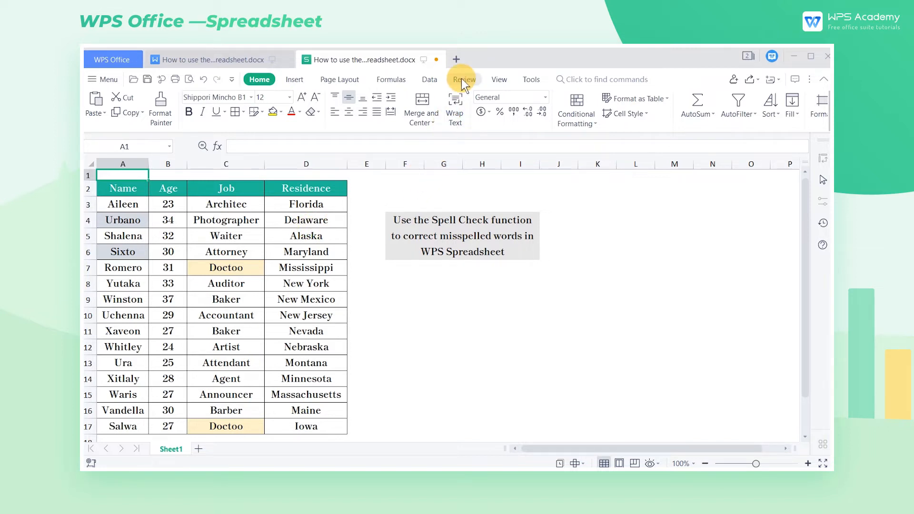
Run Spell Check from the Review features, flagging 'Architec' in C3.
{"action": "left_click", "coordinate": [464, 79]}
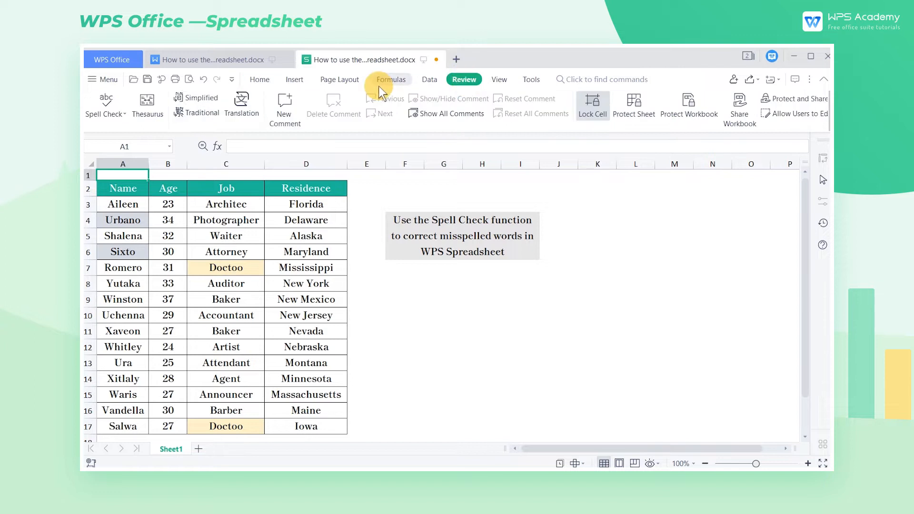
{"action": "left_click", "coordinate": [106, 104]}
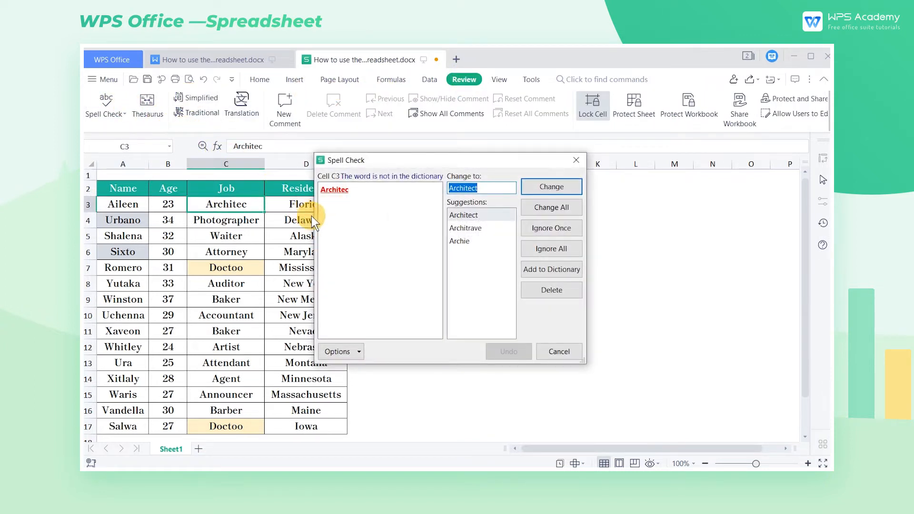
{"action": "key", "text": "F7"}
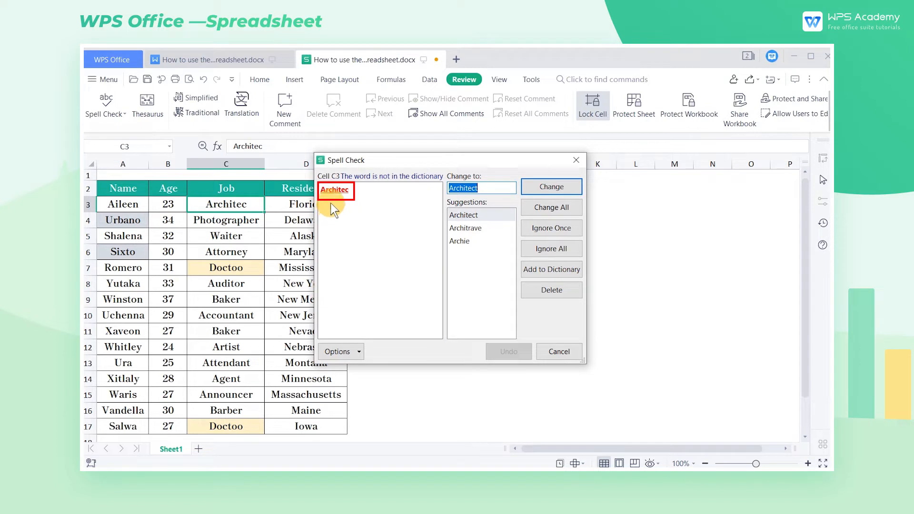
{"action": "mouse_move", "coordinate": [365, 219]}
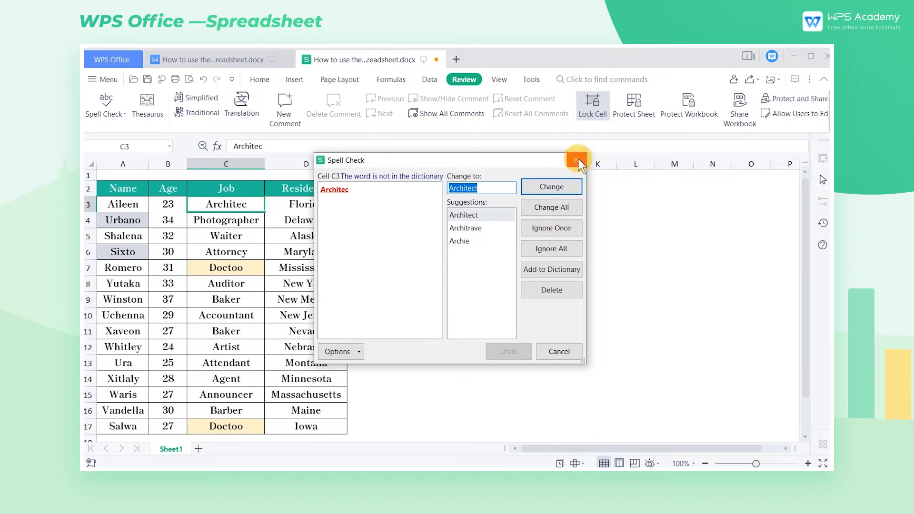
Dismiss and restart the spelling check on the sheet.
{"action": "left_click", "coordinate": [578, 162]}
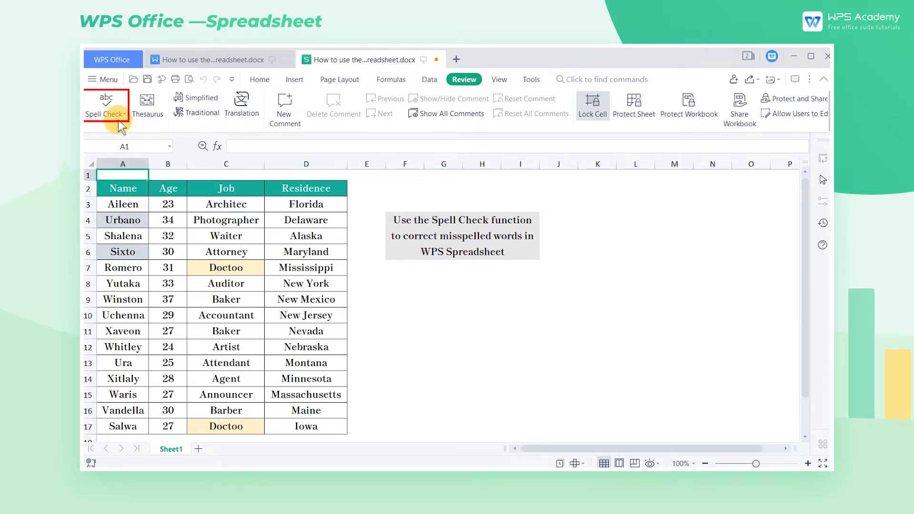
{"action": "left_click", "coordinate": [106, 105]}
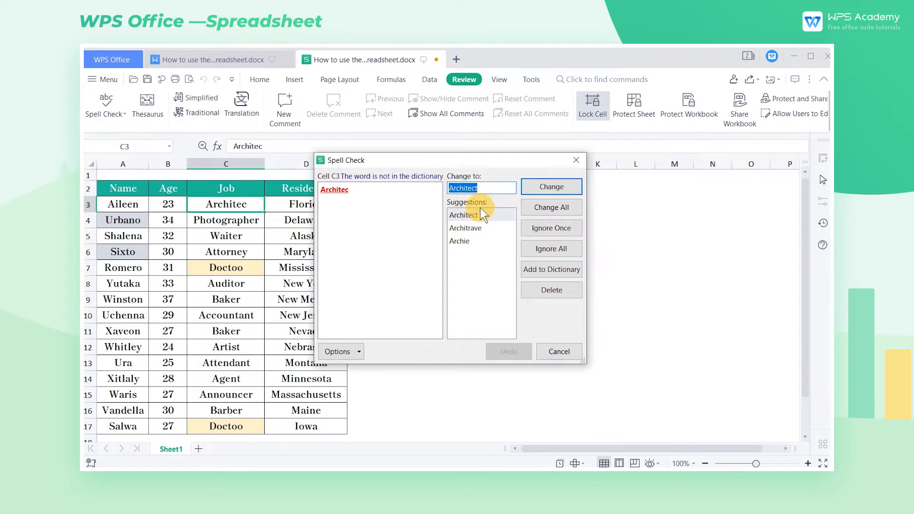
After previewing Architrave and Archie, change 'Architec' to 'Architect' and end the check.
{"action": "left_click", "coordinate": [465, 228]}
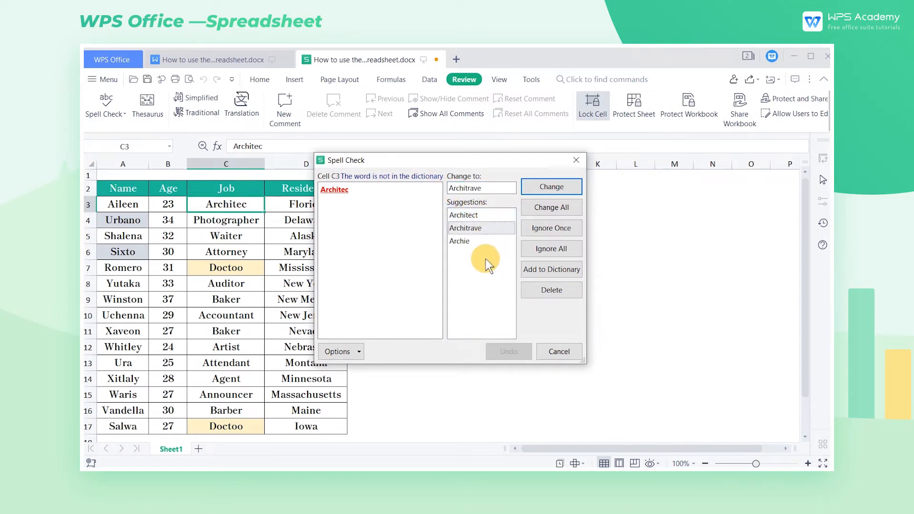
{"action": "left_click", "coordinate": [459, 241]}
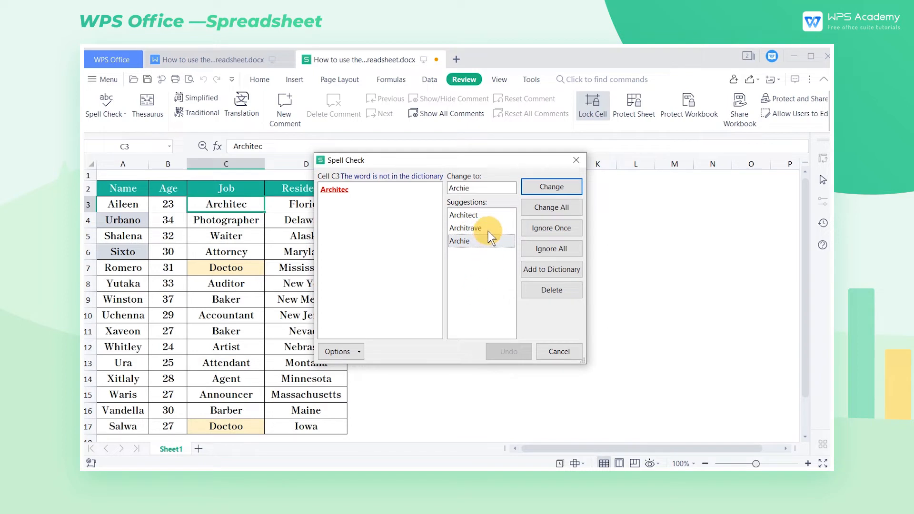
{"action": "left_click", "coordinate": [549, 187]}
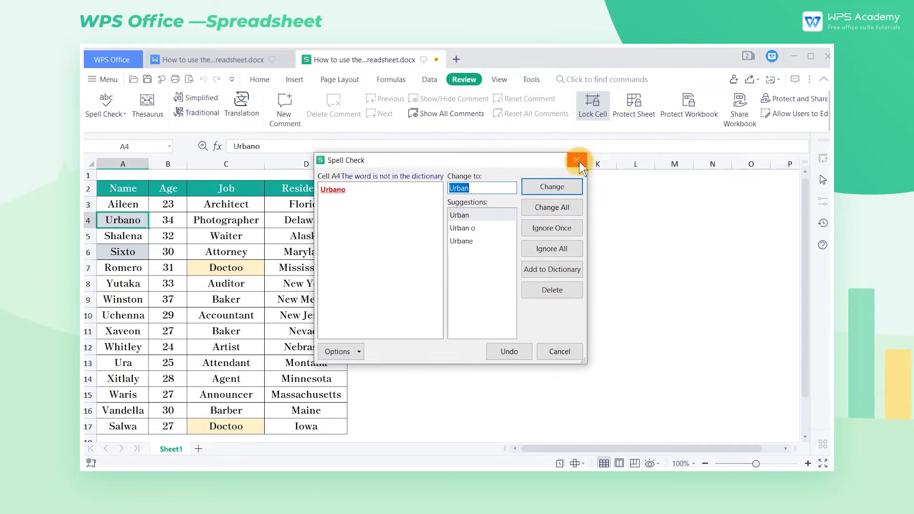
{"action": "left_click", "coordinate": [577, 160]}
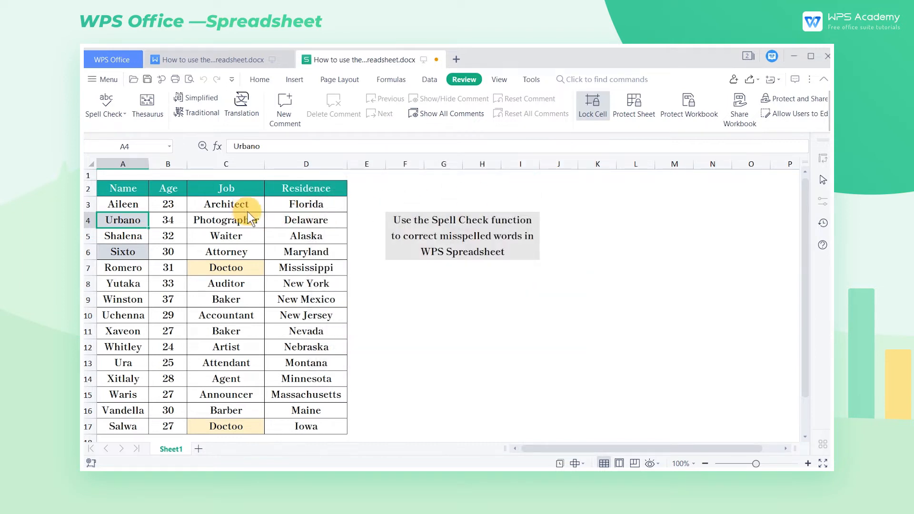
Change every 'Doctoo' in the Job column to 'Doctor', then continue across the whole sheet.
{"action": "left_click", "coordinate": [226, 164]}
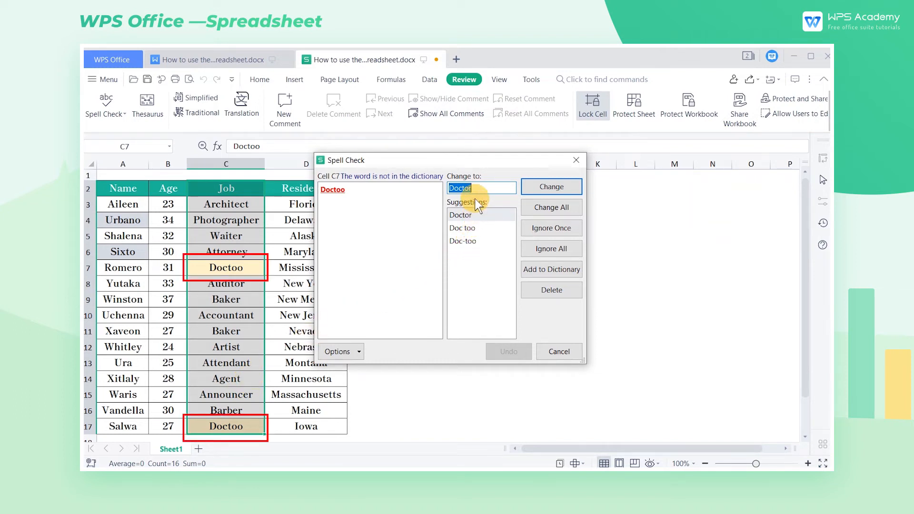
{"action": "left_click", "coordinate": [460, 215]}
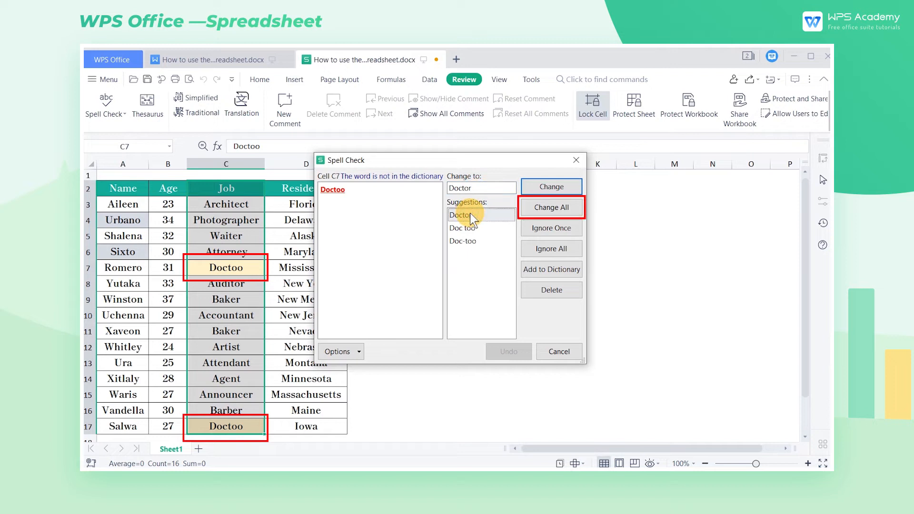
{"action": "left_click", "coordinate": [550, 207]}
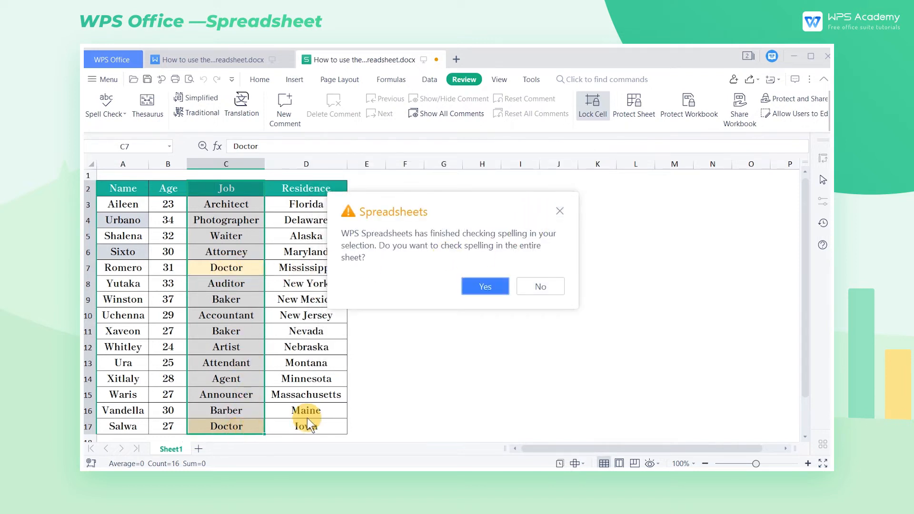
{"action": "left_click", "coordinate": [485, 287]}
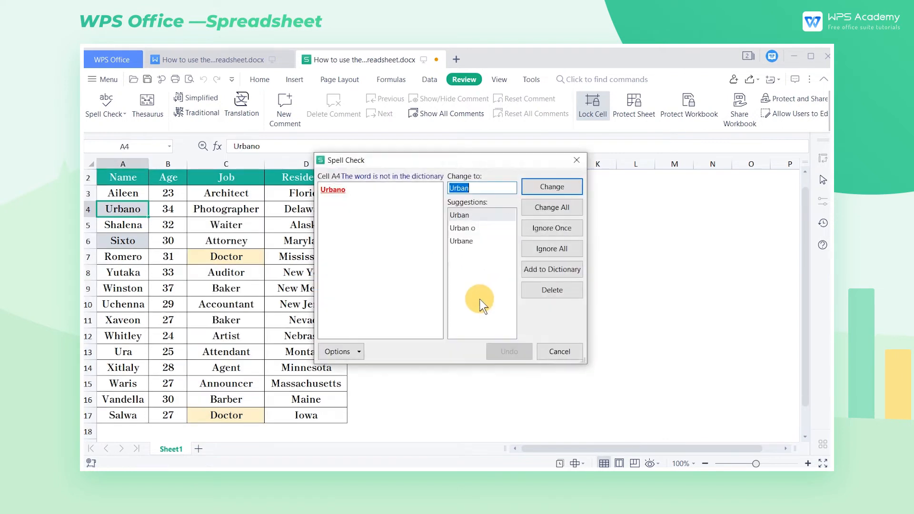
{"action": "mouse_move", "coordinate": [123, 209]}
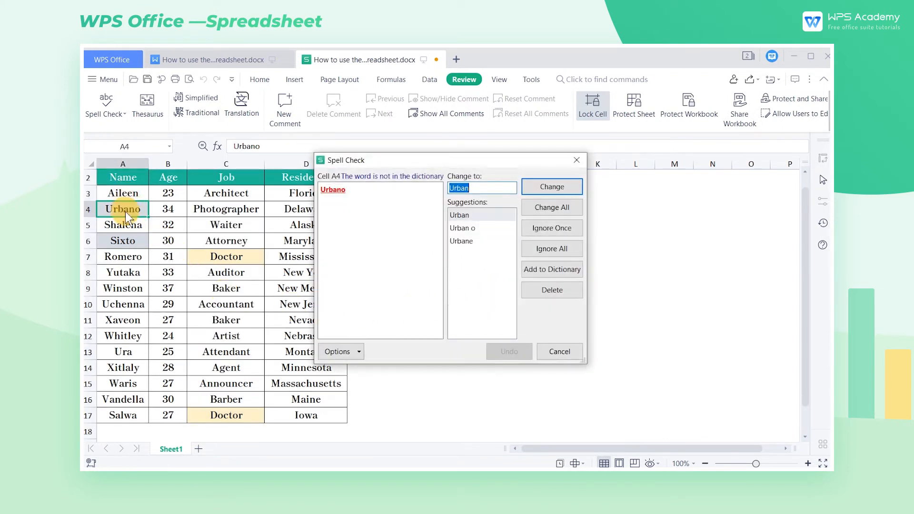
{"action": "mouse_move", "coordinate": [122, 267]}
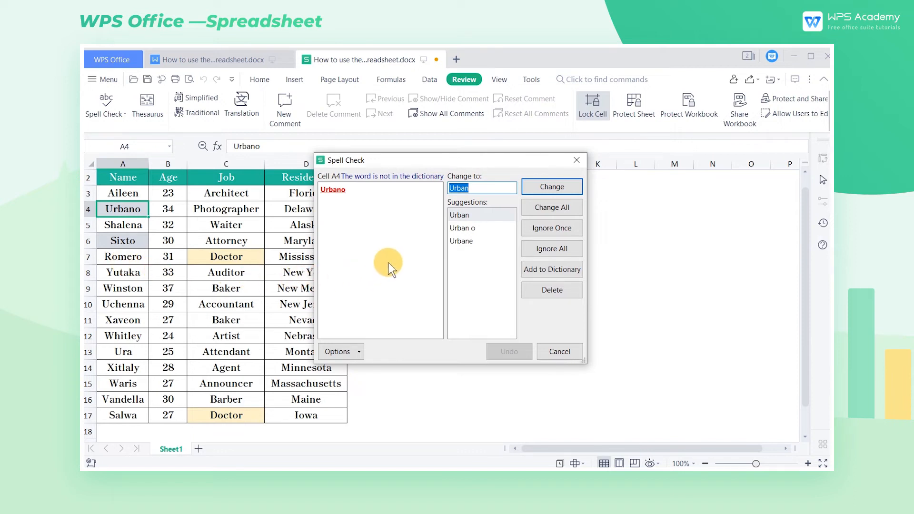
{"action": "mouse_move", "coordinate": [550, 249]}
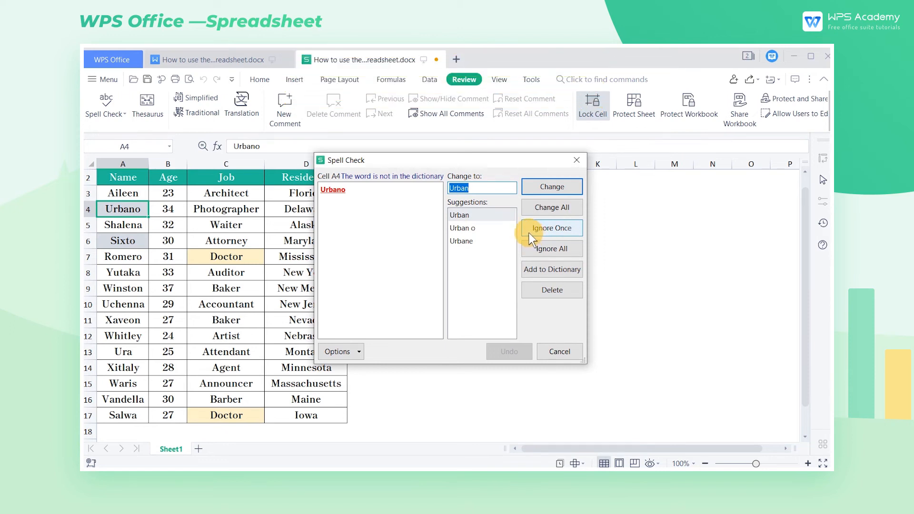
Ignore 'Urbano' once and 'Shalena' everywhere, leaving both names unchanged.
{"action": "left_click", "coordinate": [552, 228]}
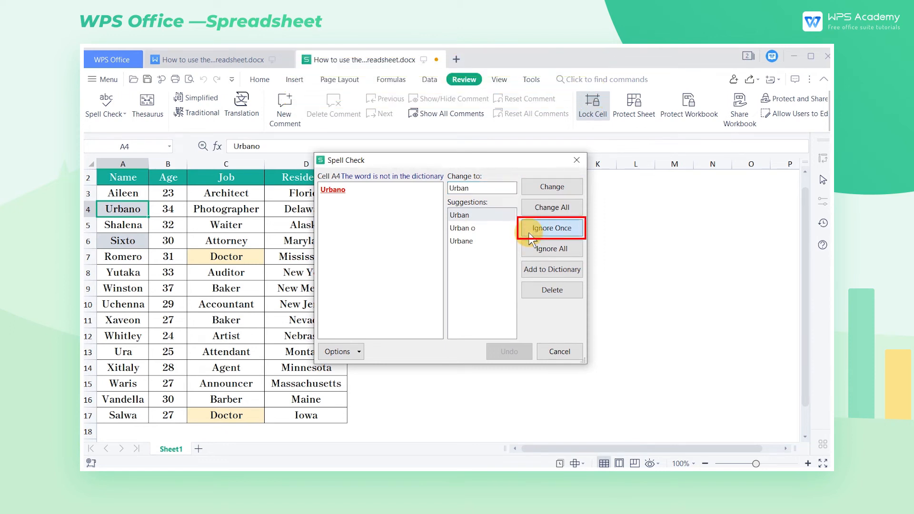
{"action": "left_click", "coordinate": [551, 228]}
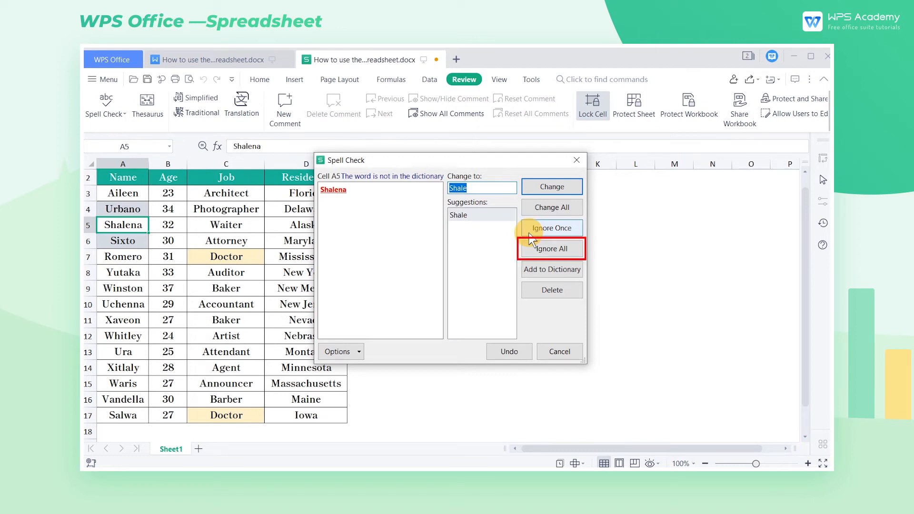
{"action": "left_click", "coordinate": [550, 249]}
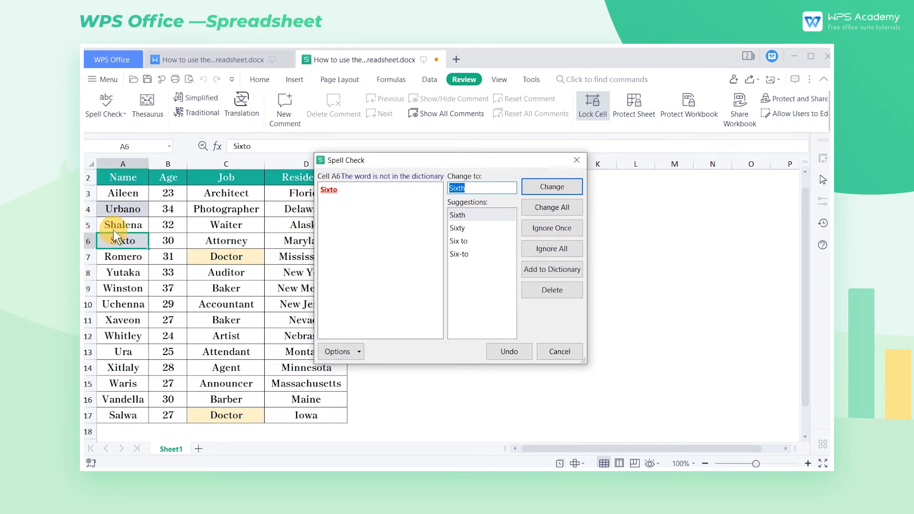
{"action": "left_click", "coordinate": [552, 269]}
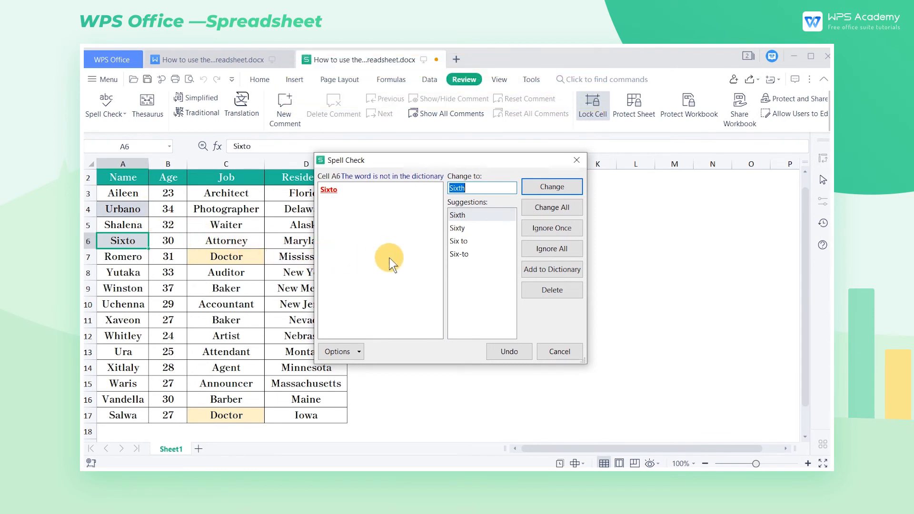
{"action": "mouse_move", "coordinate": [392, 264]}
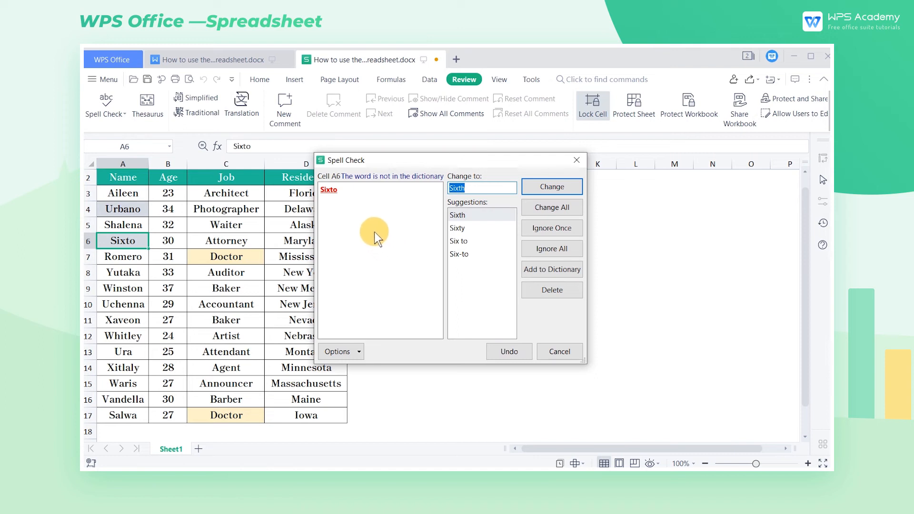
{"action": "mouse_move", "coordinate": [378, 226]}
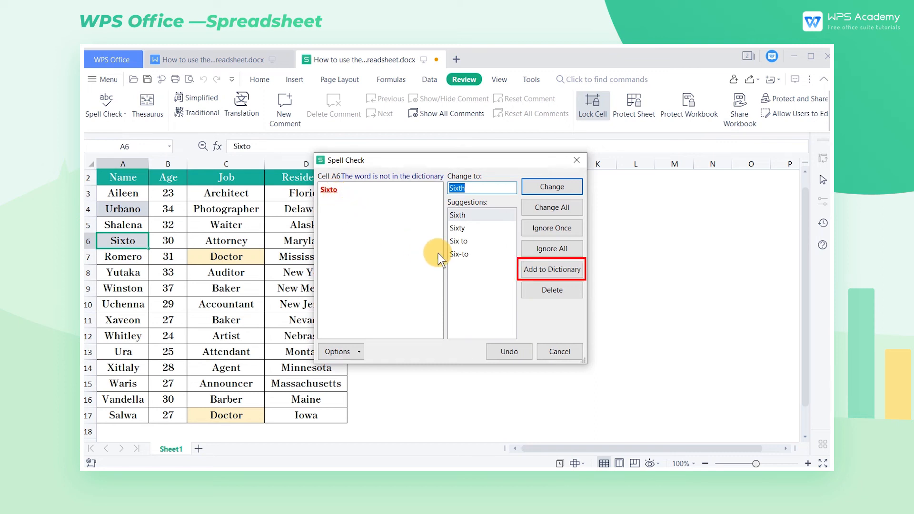
Add 'Sixto' to the dictionary and end the check leaving 'Yutaka' unchanged.
{"action": "left_click", "coordinate": [551, 268]}
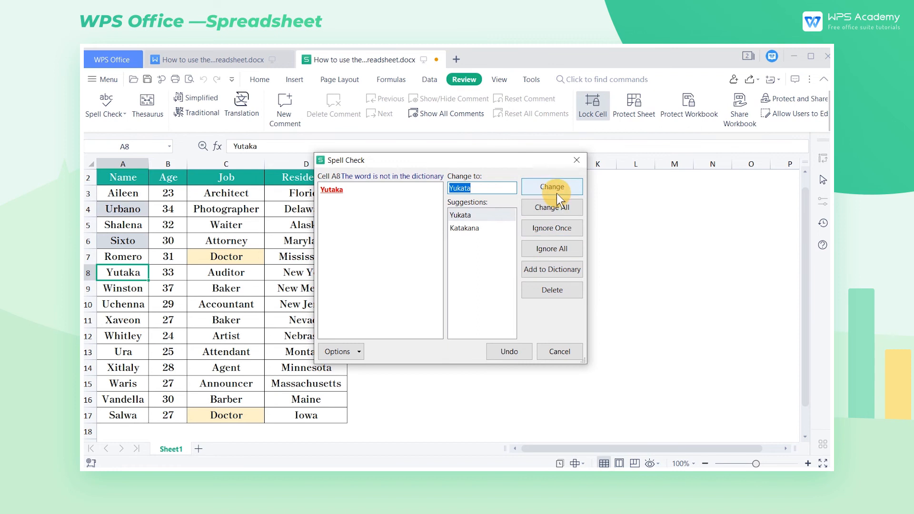
{"action": "left_click", "coordinate": [551, 187]}
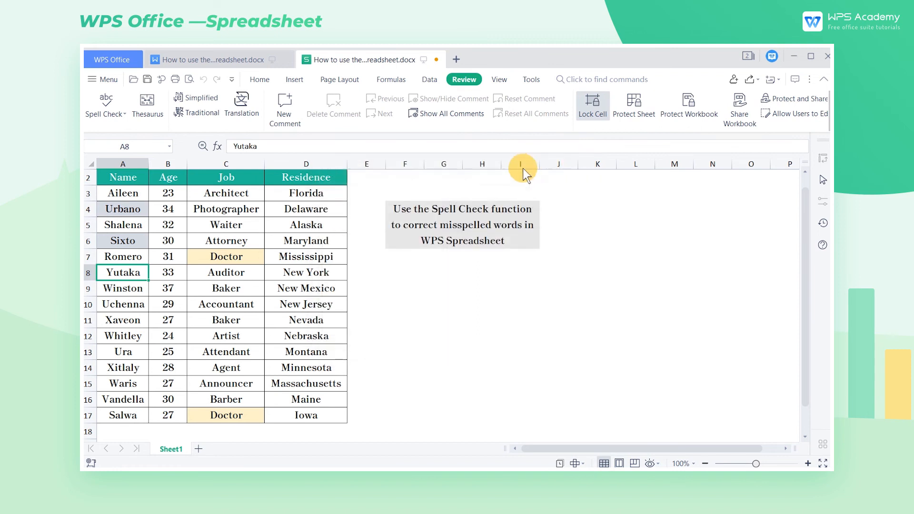
{"action": "left_click", "coordinate": [105, 104]}
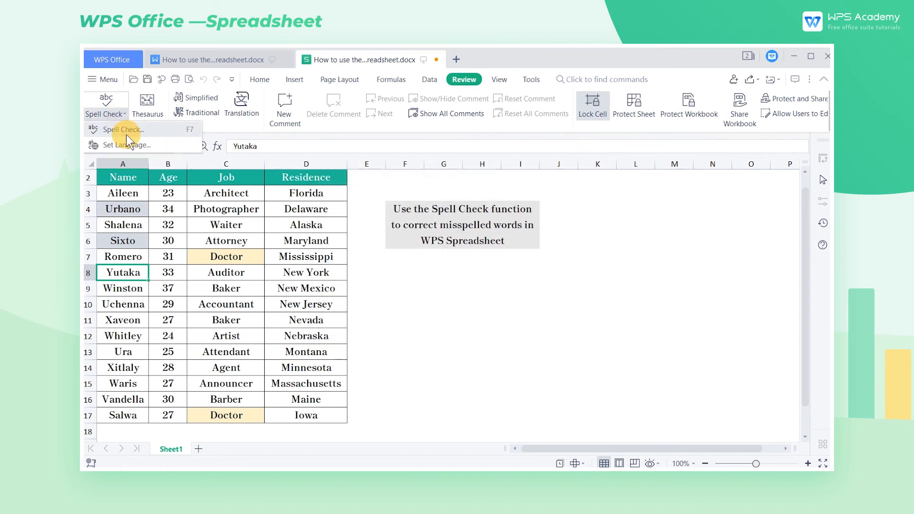
{"action": "mouse_move", "coordinate": [125, 145]}
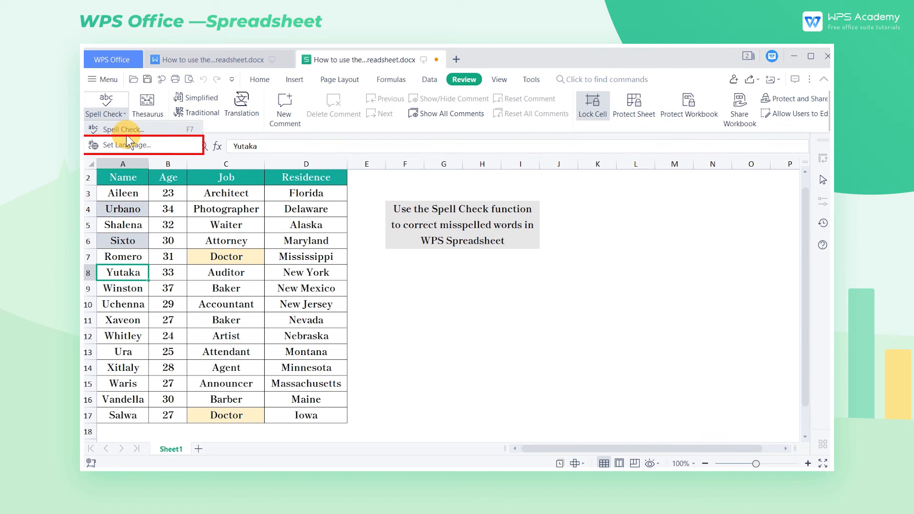
Show the Set Spell Check Language window listing English, Danish and German.
{"action": "left_click", "coordinate": [123, 144]}
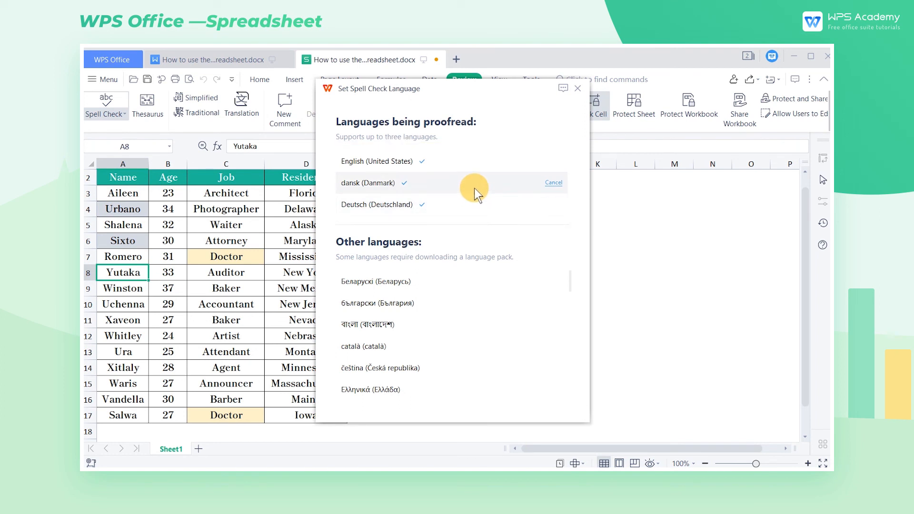
{"action": "mouse_move", "coordinate": [482, 325]}
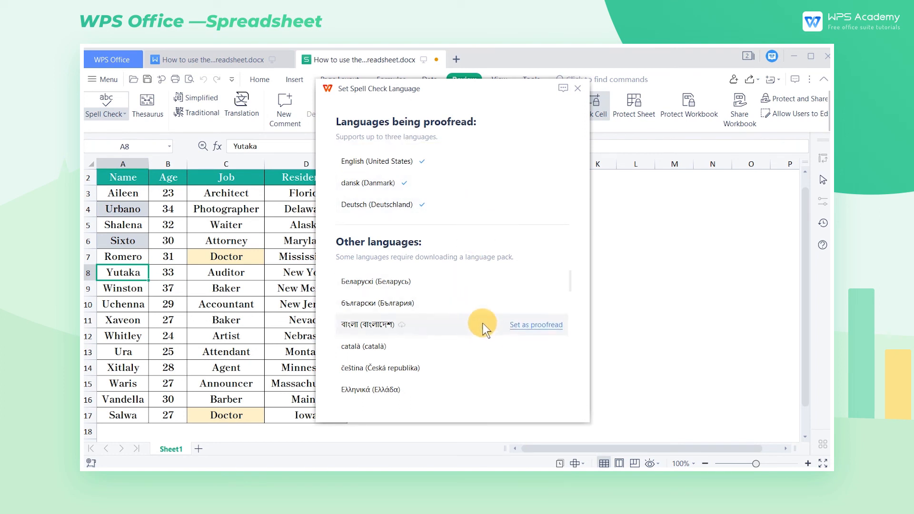